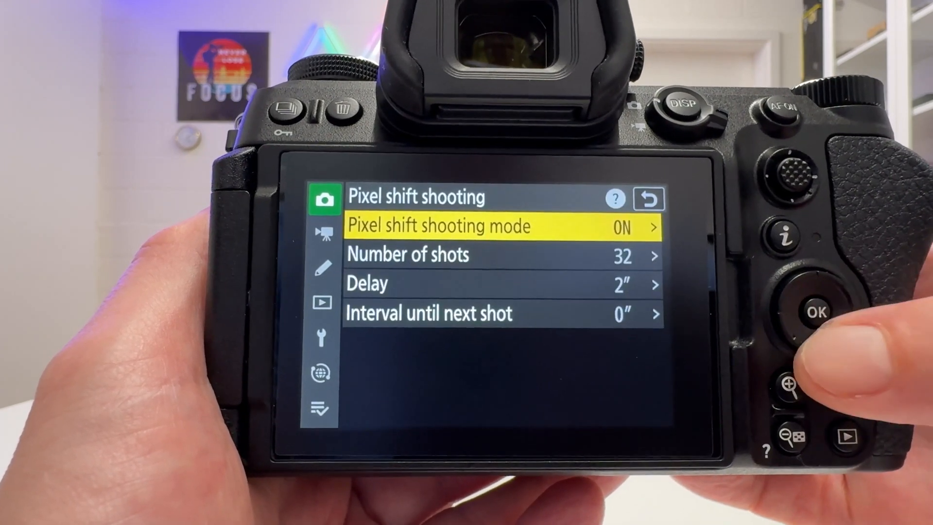
# Keep 32 shots per series and confirm a one-second interval until the next shot.
pyautogui.click(816, 312)
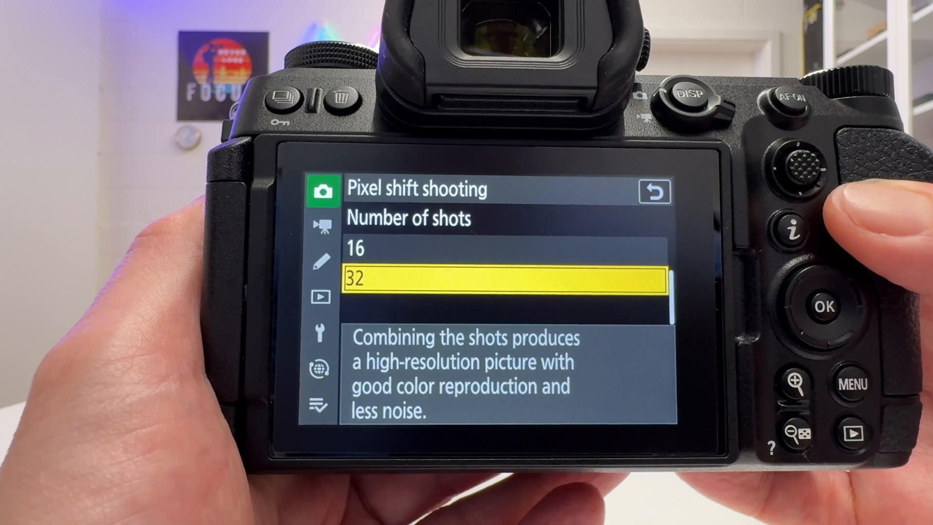
pyautogui.click(823, 308)
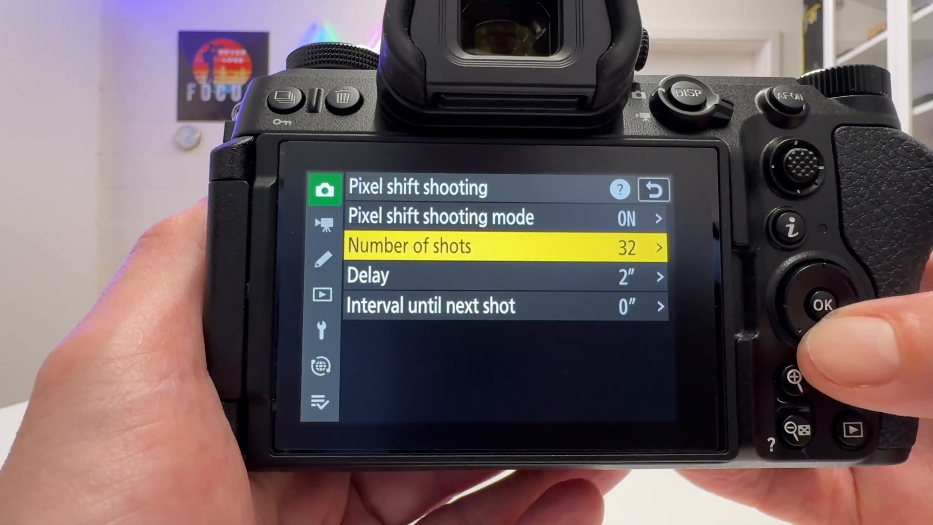
pyautogui.press('Down')
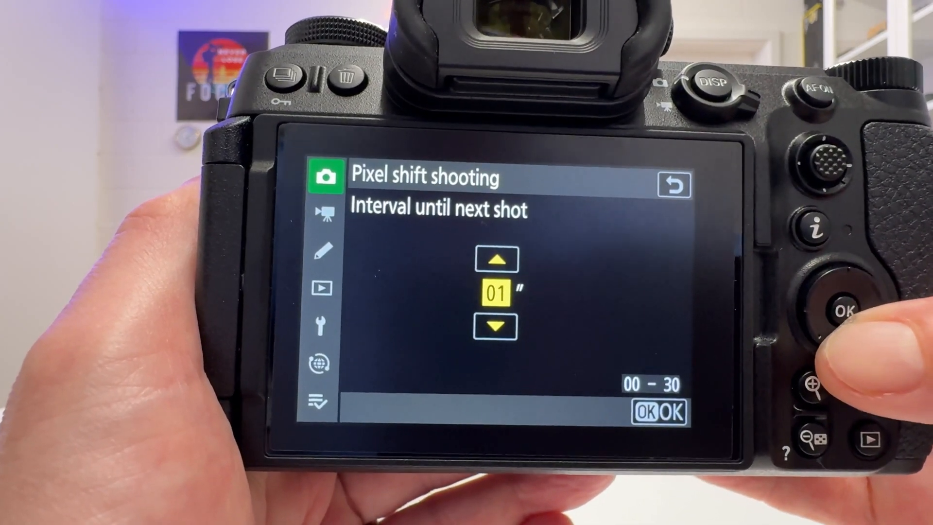
pyautogui.click(841, 300)
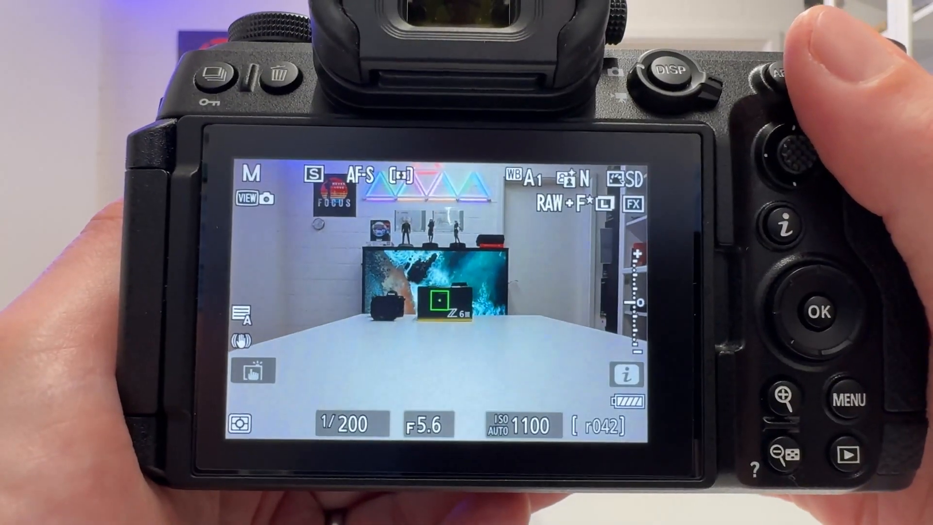
# Bring the shooting menu back up from live view.
pyautogui.click(863, 397)
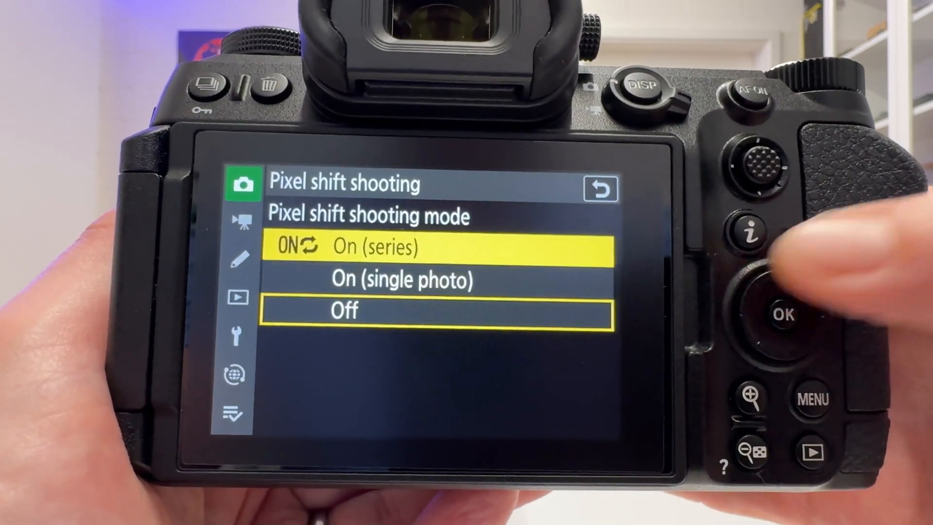
# Show the pixel shift shooting mode options: On (series), On (single photo), Off.
pyautogui.click(784, 303)
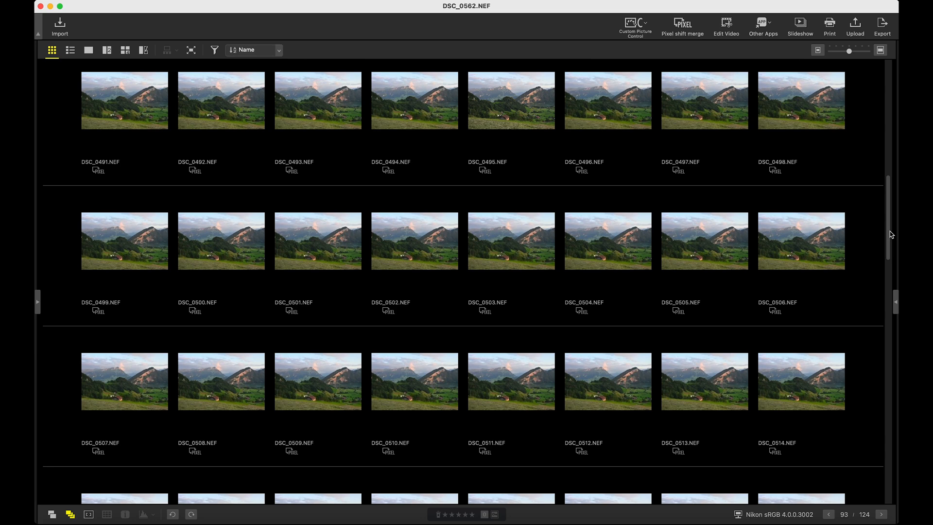
# Scroll the thumbnail grid through the pixel shift NEF frames around DSC_0495.
pyautogui.scroll(3)
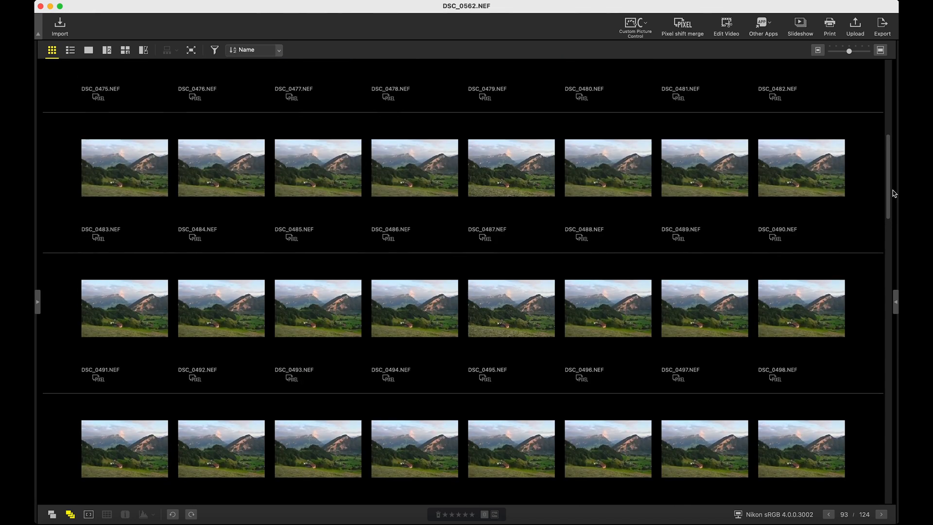
pyautogui.scroll(-3)
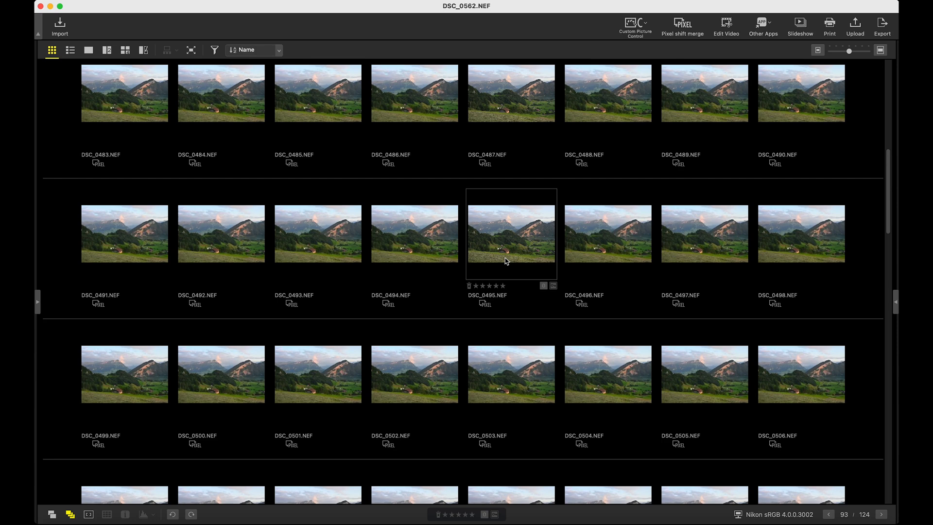
pyautogui.moveTo(514, 245)
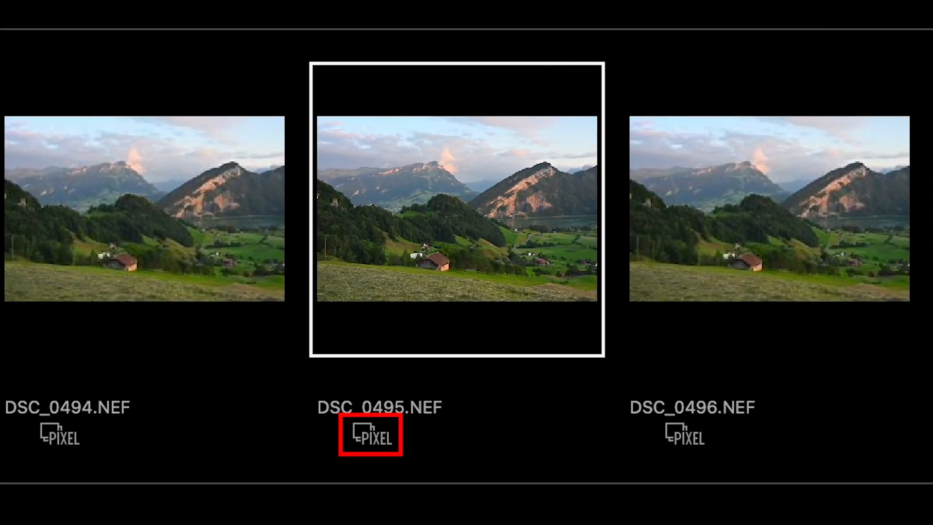
pyautogui.moveTo(773, 12)
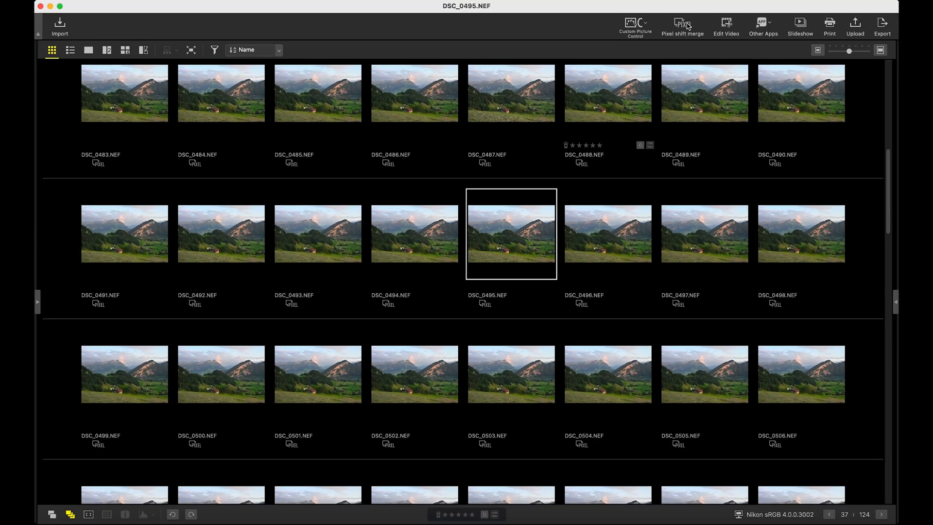
# Set up the Pixel Shift Merge of the first series with output name Schwyz_MP_1.
pyautogui.click(682, 25)
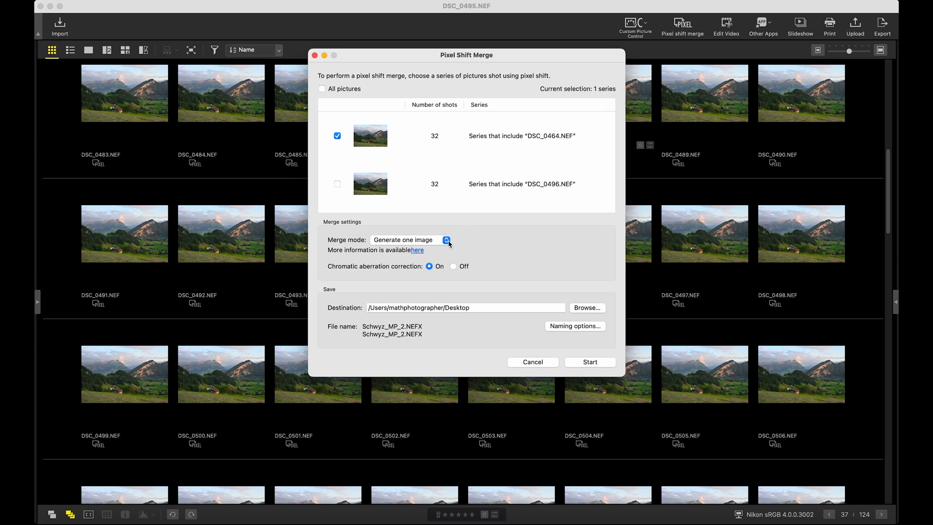
pyautogui.moveTo(415, 280)
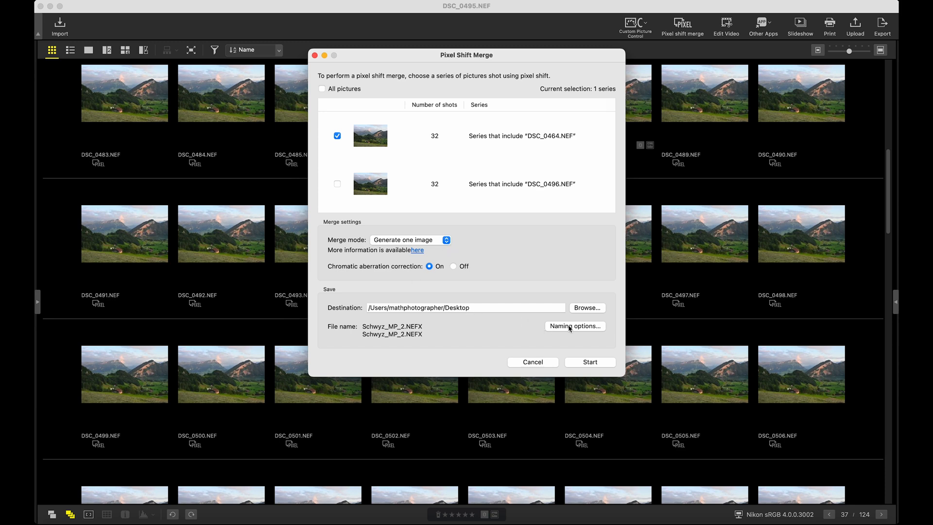
pyautogui.click(574, 326)
pyautogui.write('Schwyz_MP_1')
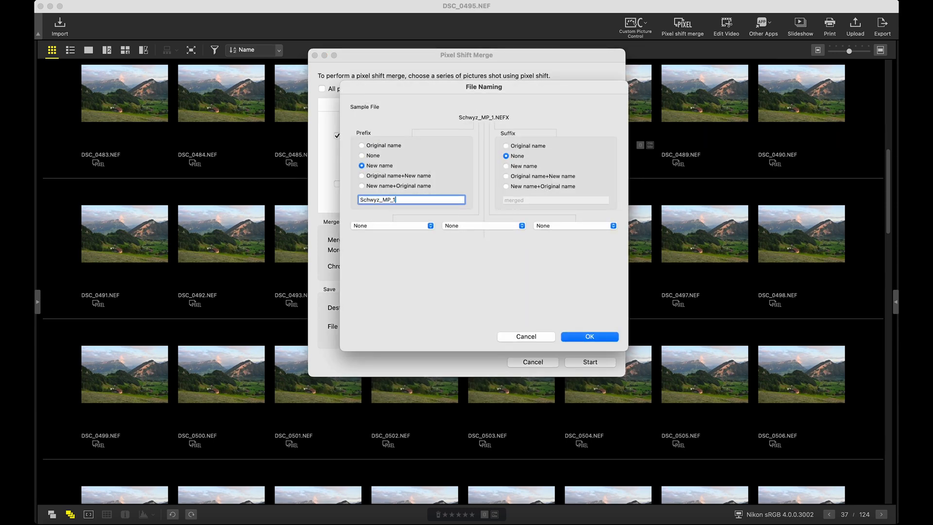
pyautogui.click(590, 336)
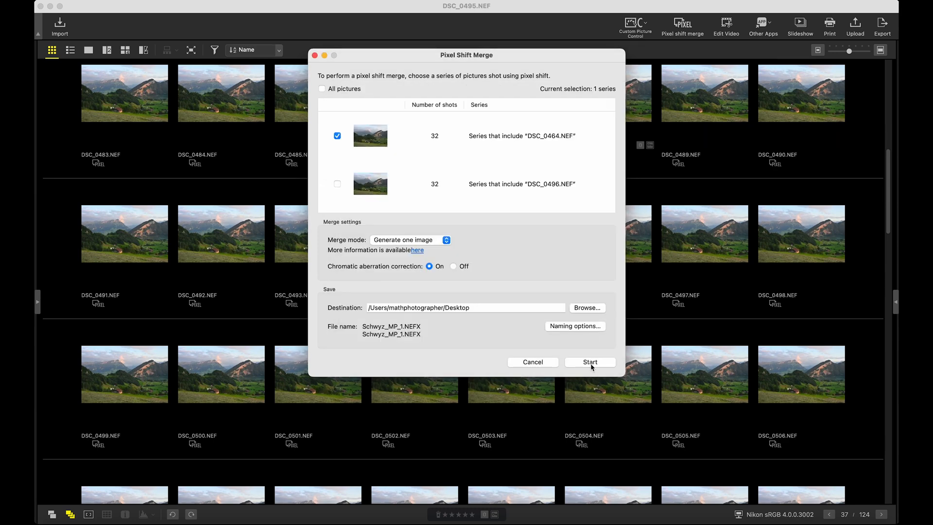
# Start the merge, then scroll the grid down to frames DSC_0523–DSC_0557.
pyautogui.click(589, 362)
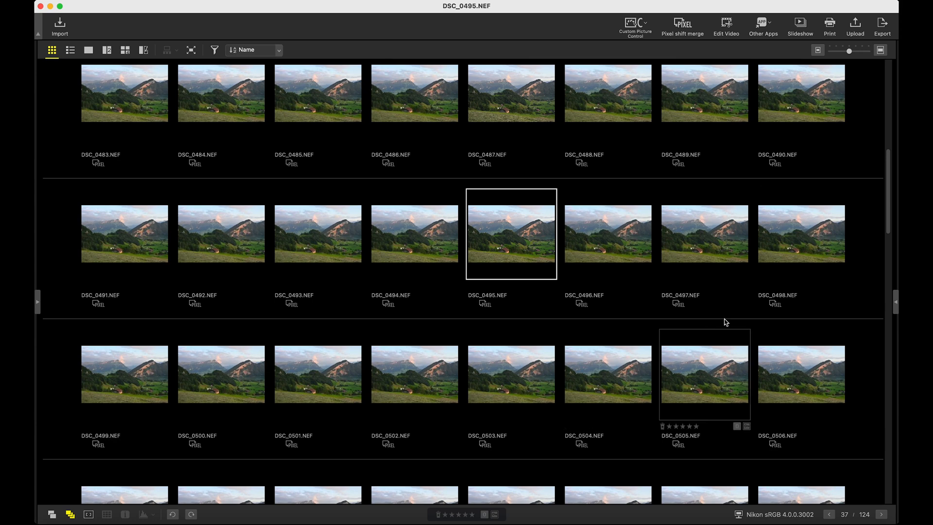
pyautogui.scroll(-3)
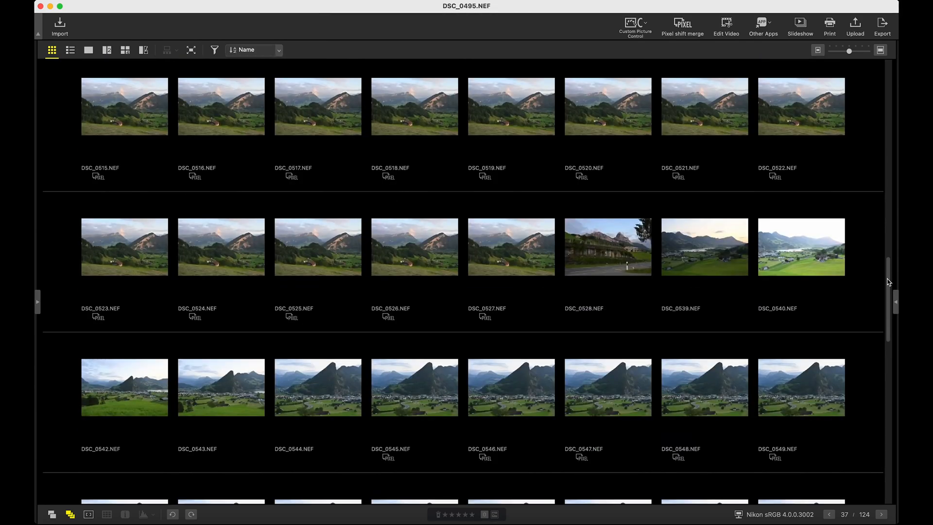
pyautogui.scroll(-3)
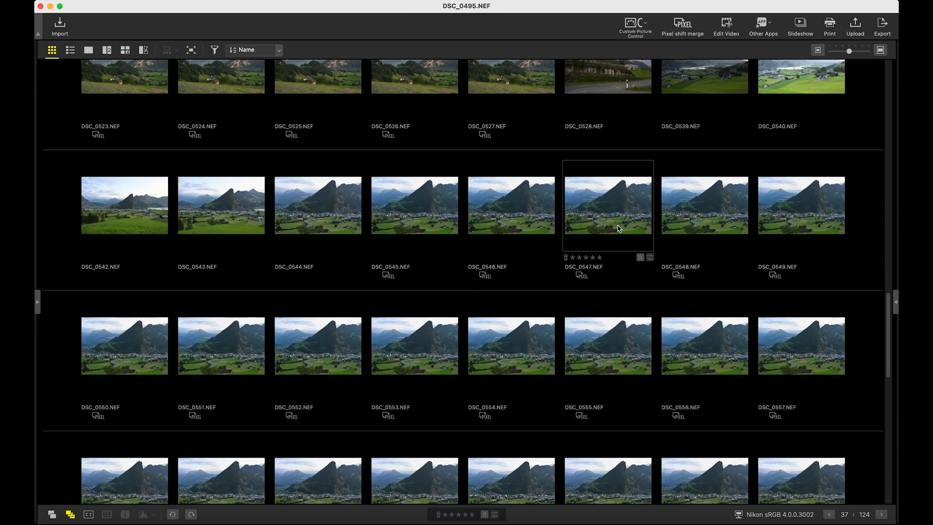
# Merge the second series containing DSC_0545.NEF with the Schwyz_MP_1 file name prefix.
pyautogui.click(608, 205)
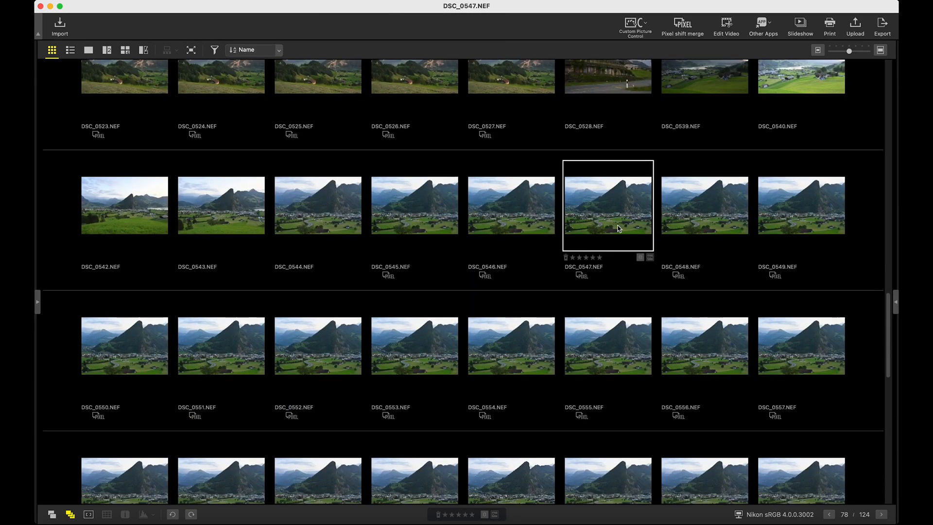
pyautogui.click(683, 23)
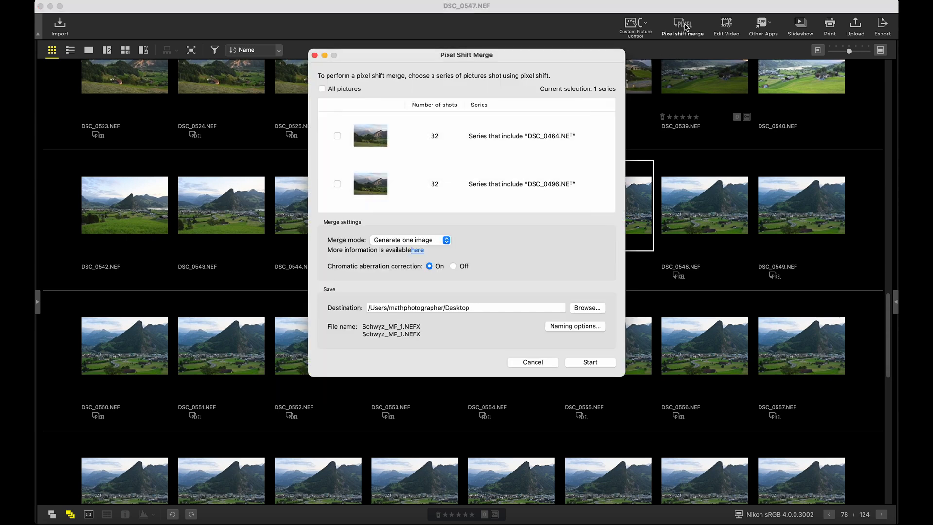
pyautogui.click(338, 187)
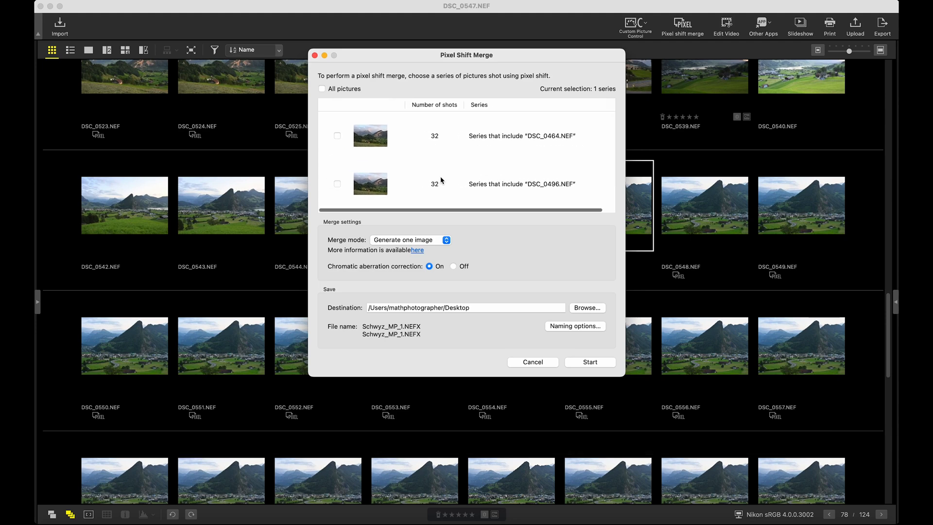
pyautogui.click(337, 187)
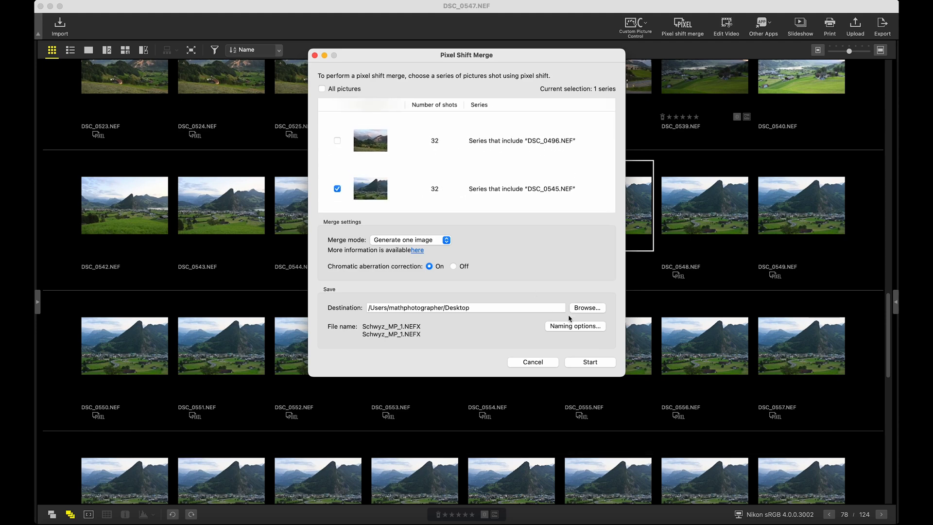
pyautogui.click(575, 326)
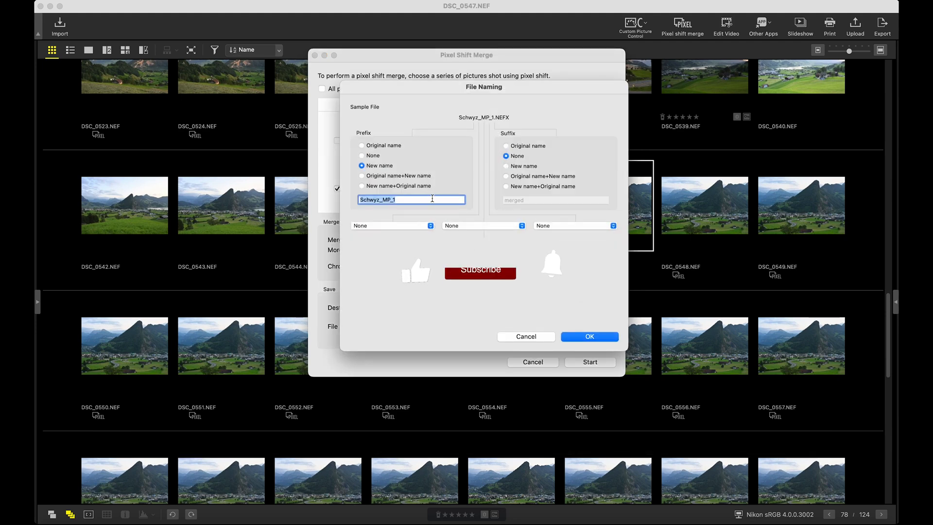
pyautogui.press('backspace')
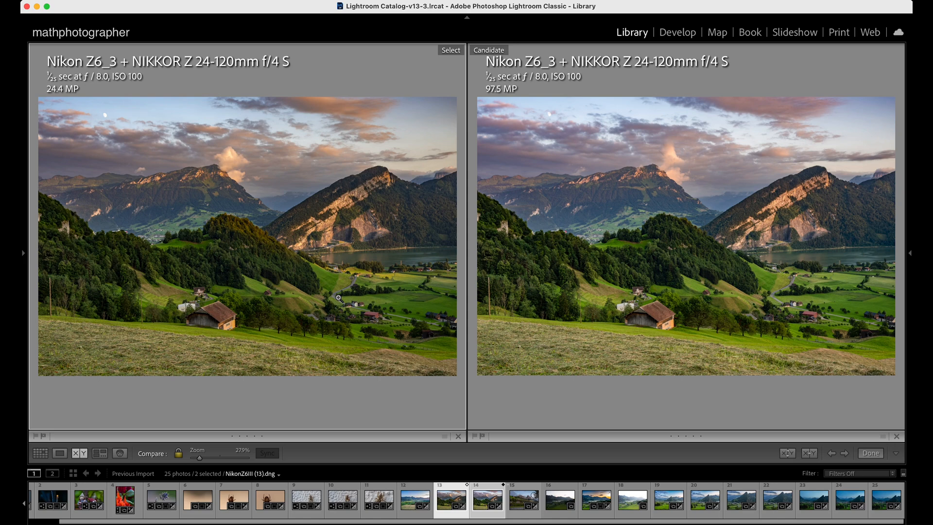
pyautogui.moveTo(253, 296)
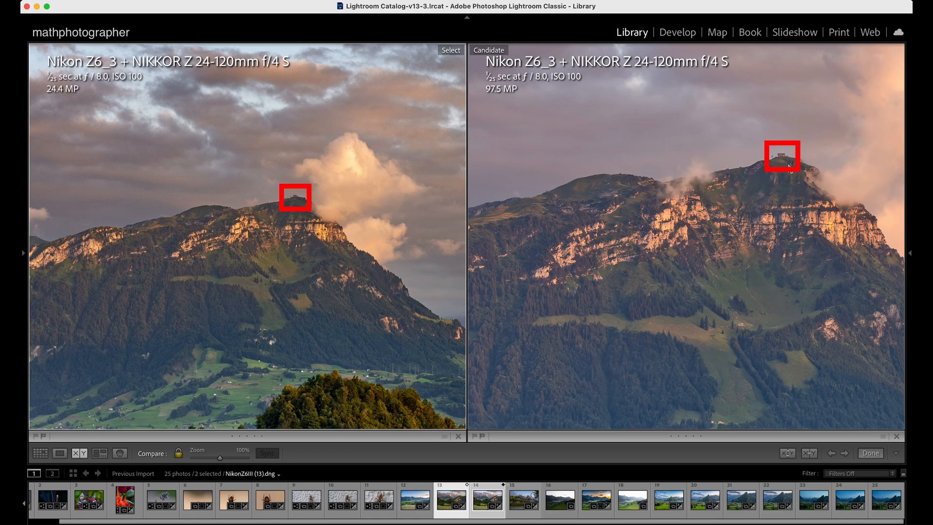
pyautogui.moveTo(351, 240)
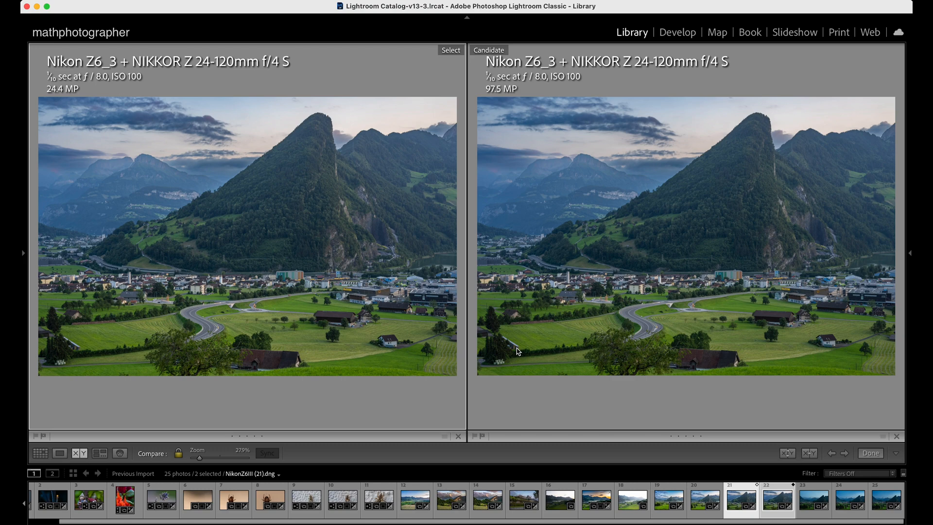
pyautogui.moveTo(373, 294)
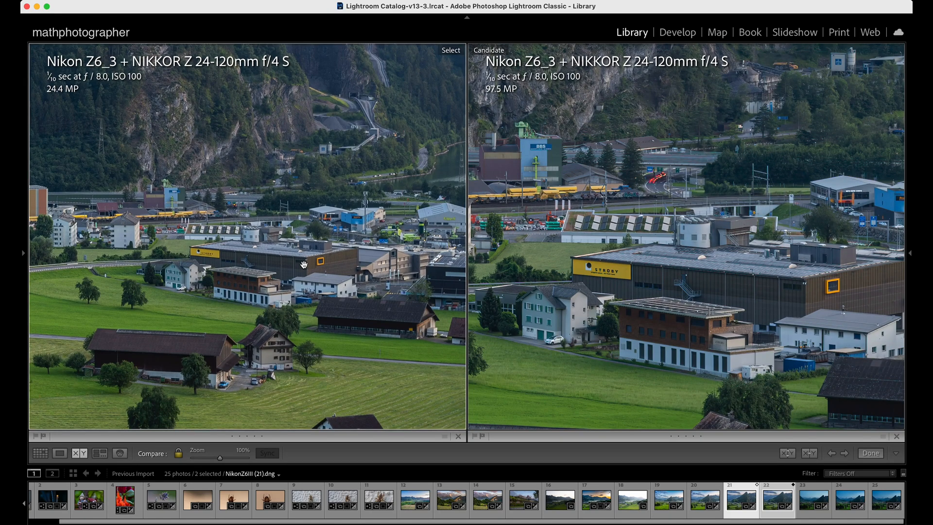
pyautogui.moveTo(542, 147)
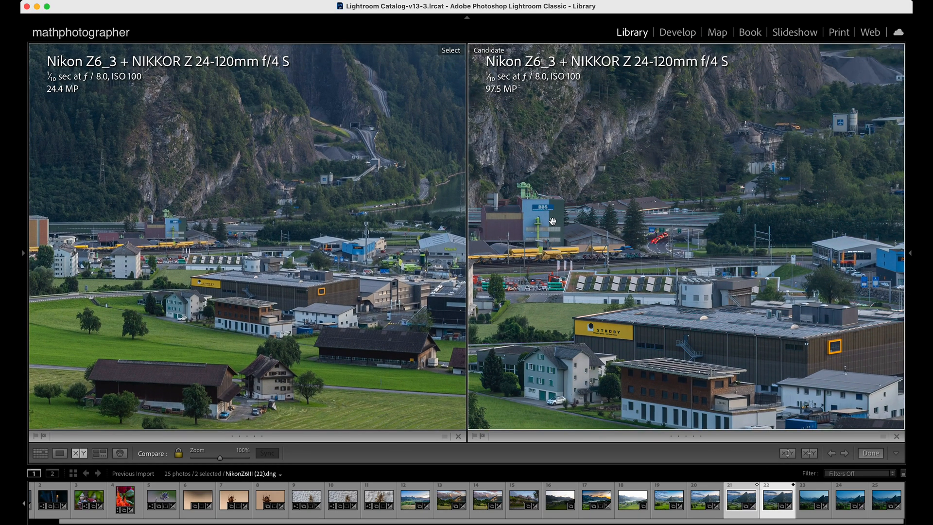
pyautogui.moveTo(205, 250)
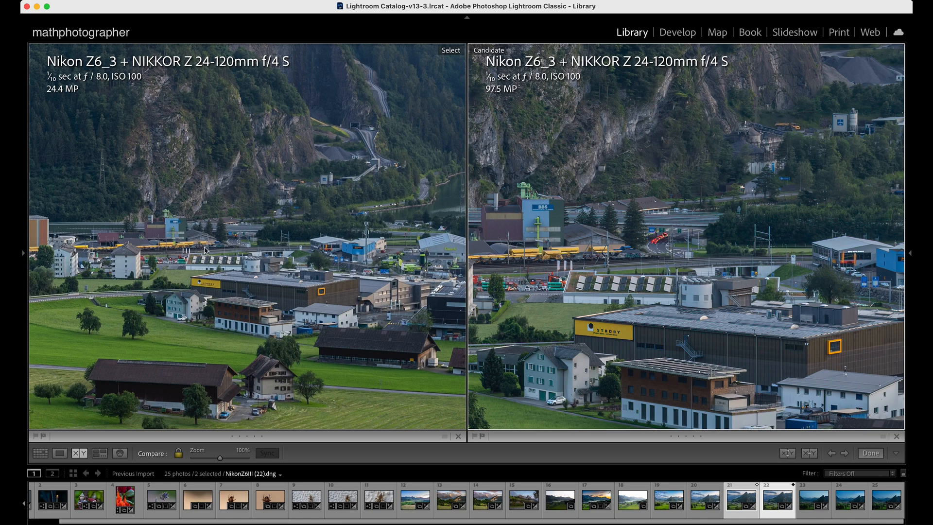
pyautogui.moveTo(177, 233)
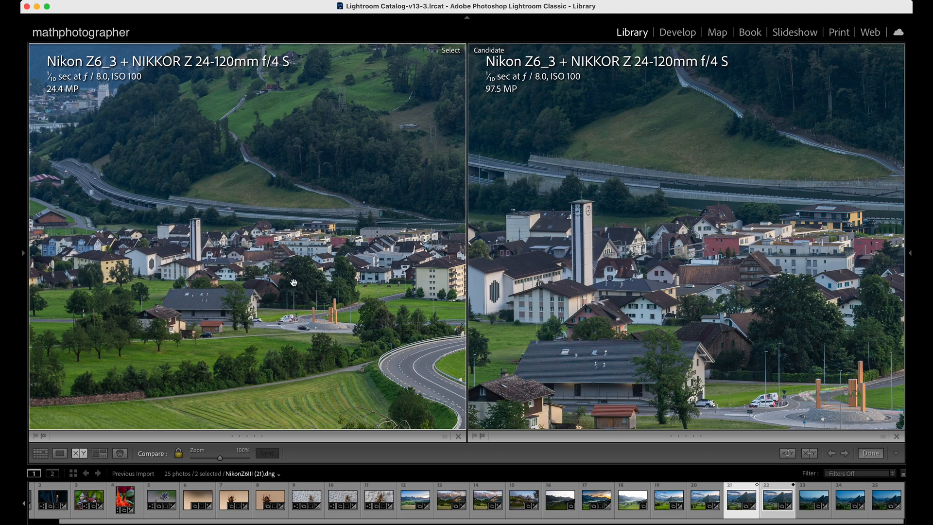
pyautogui.moveTo(190, 225)
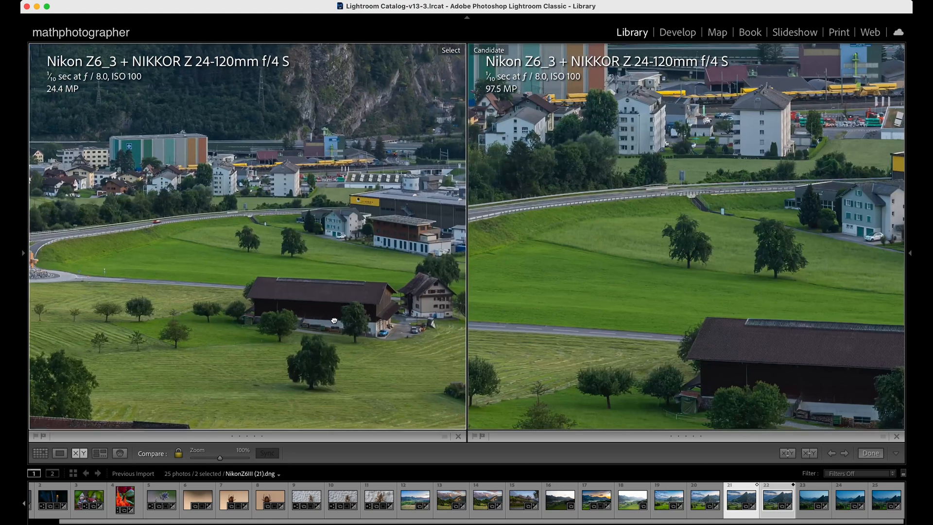
# Pan the 100% comparison to bring the dark barn and trees into view.
pyautogui.moveTo(334, 320); pyautogui.dragTo(367, 275)
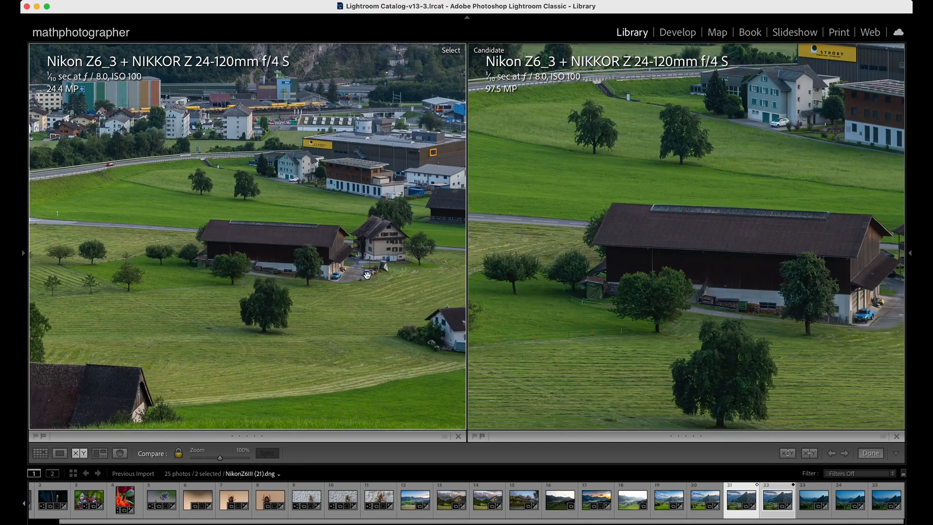
pyautogui.moveTo(343, 295)
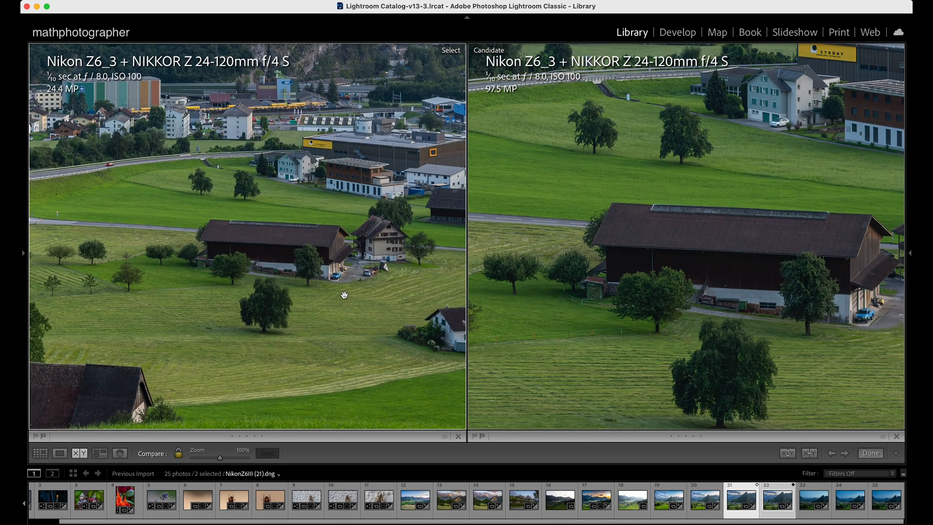
pyautogui.moveTo(378, 257)
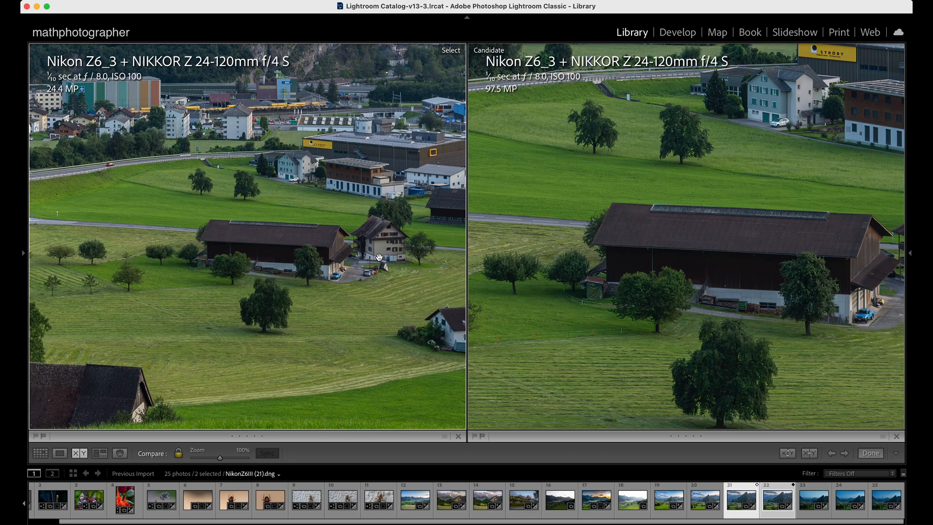
pyautogui.moveTo(609, 302)
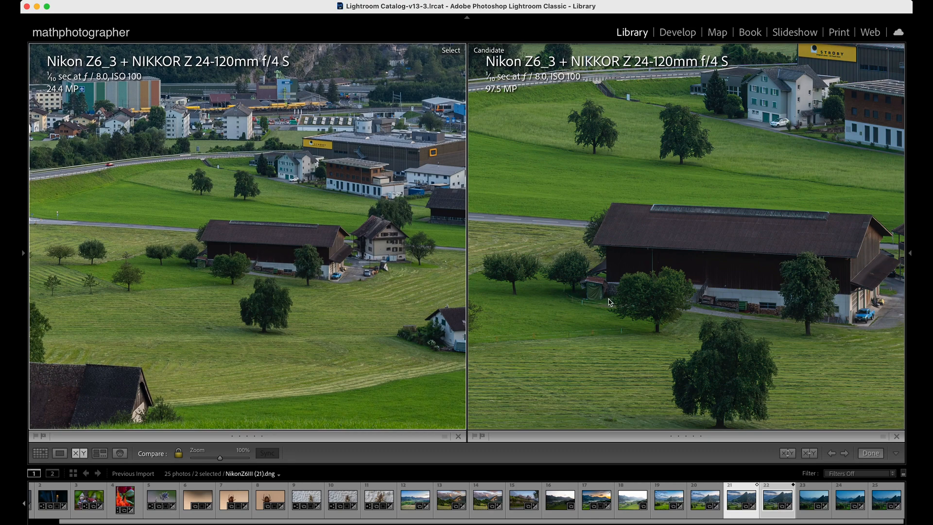